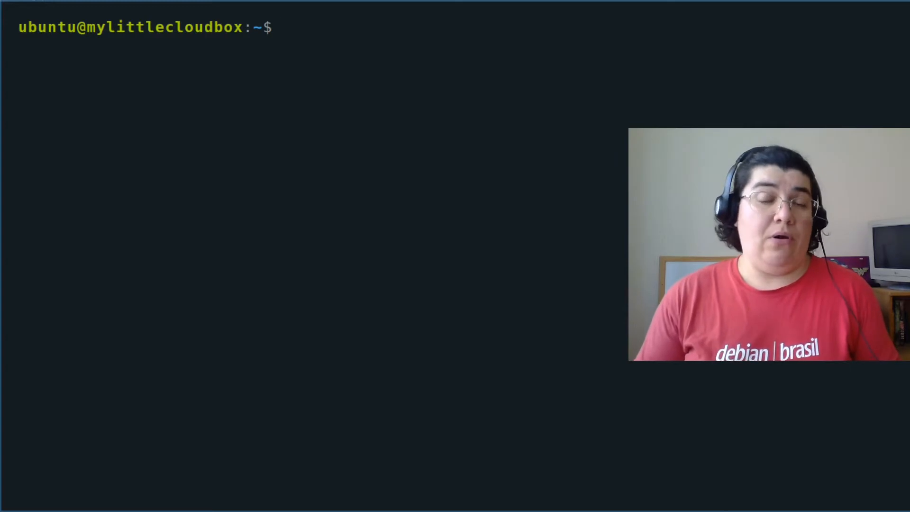
Show per-filesystem inode totals, used and free counts with df -i, then try ls -i
text(df)
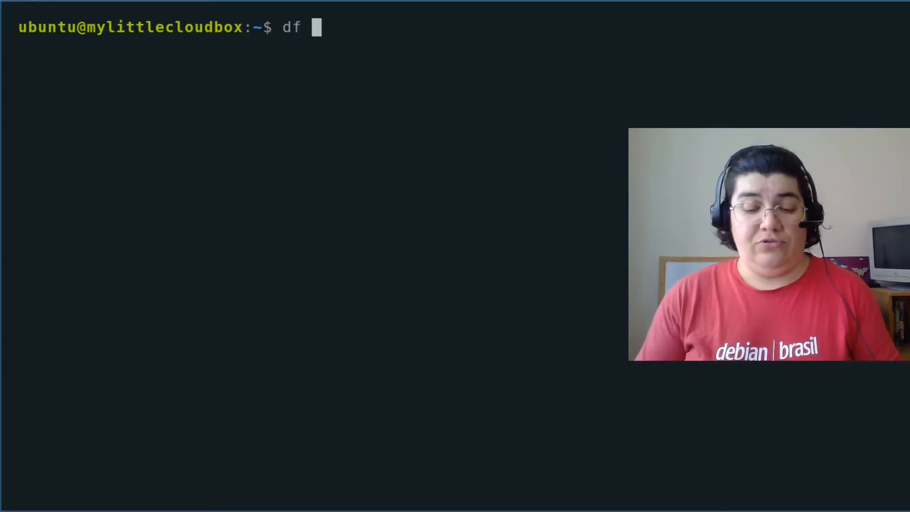
text(-i)
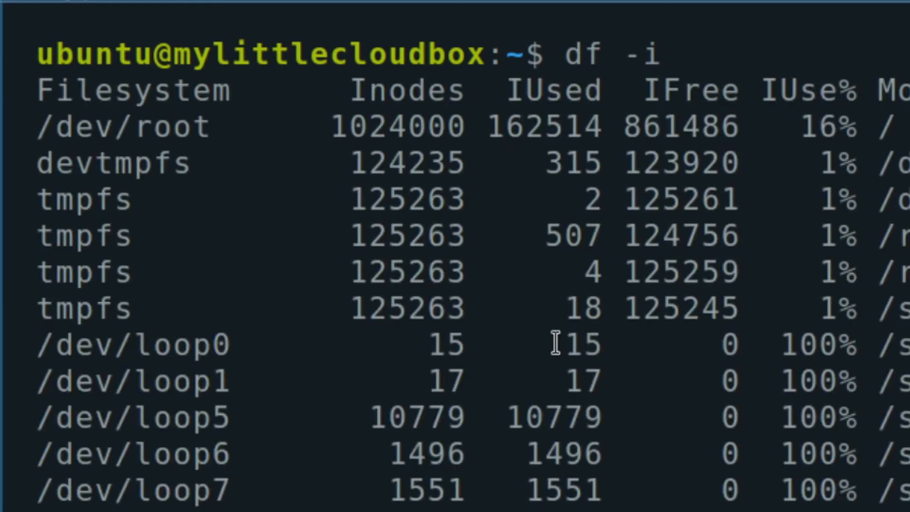
mouse_move(396, 133)
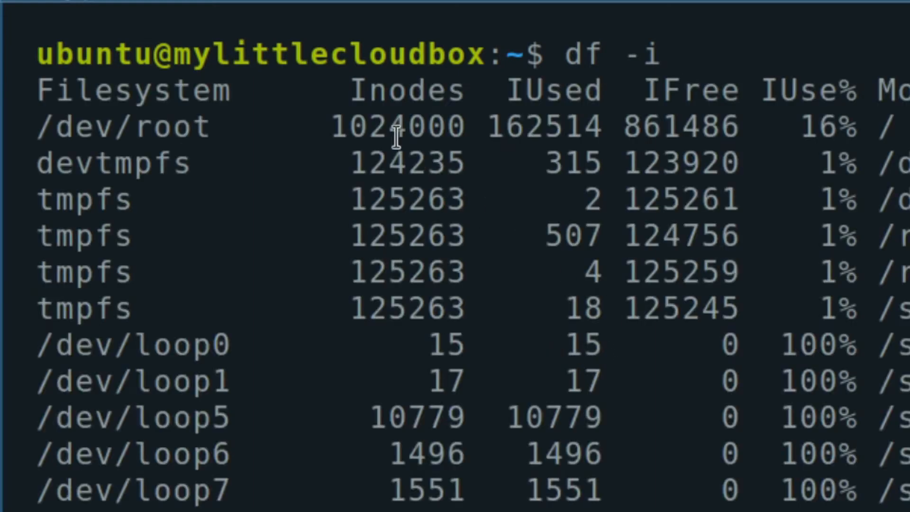
text(ls -i)
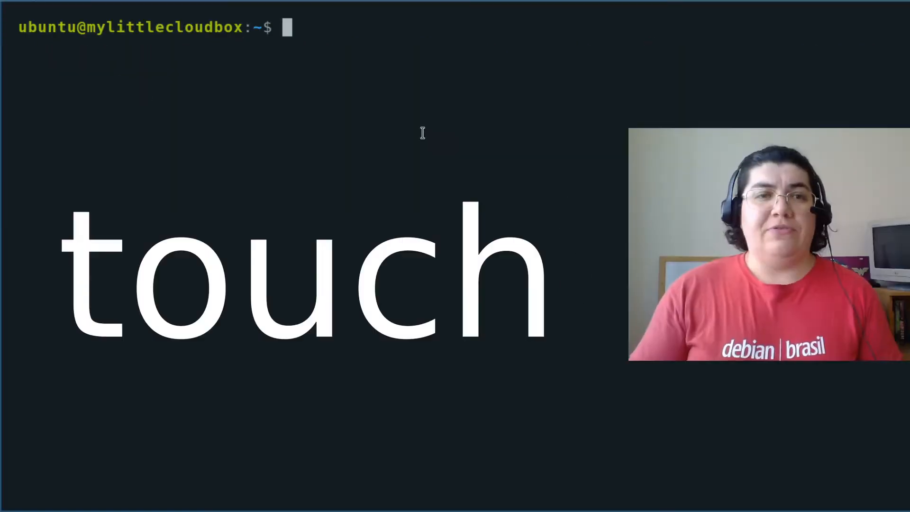
Create an empty file named file with touch and inspect its stat metadata
text(touch)
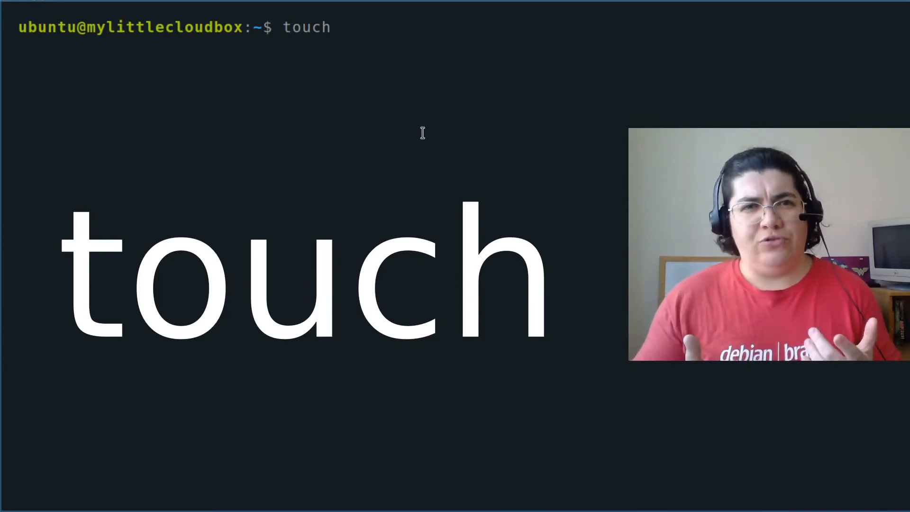
text(" ")
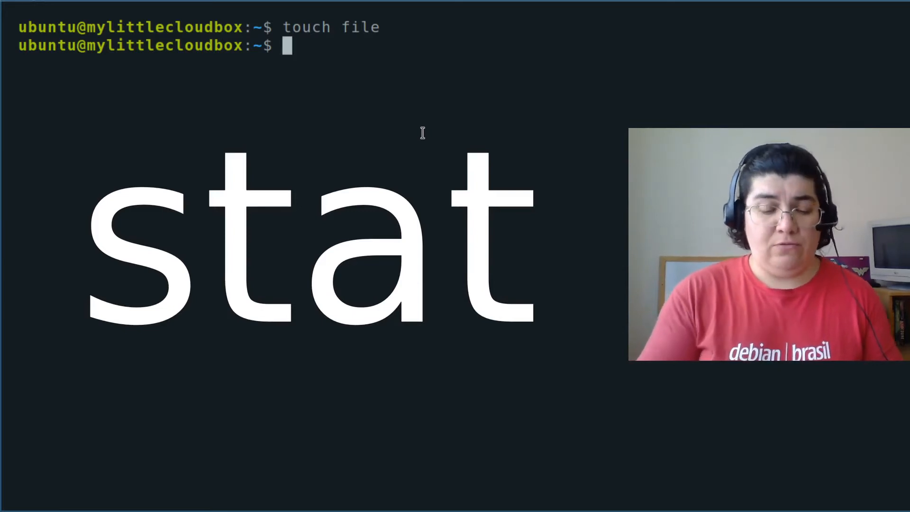
text(stat file)
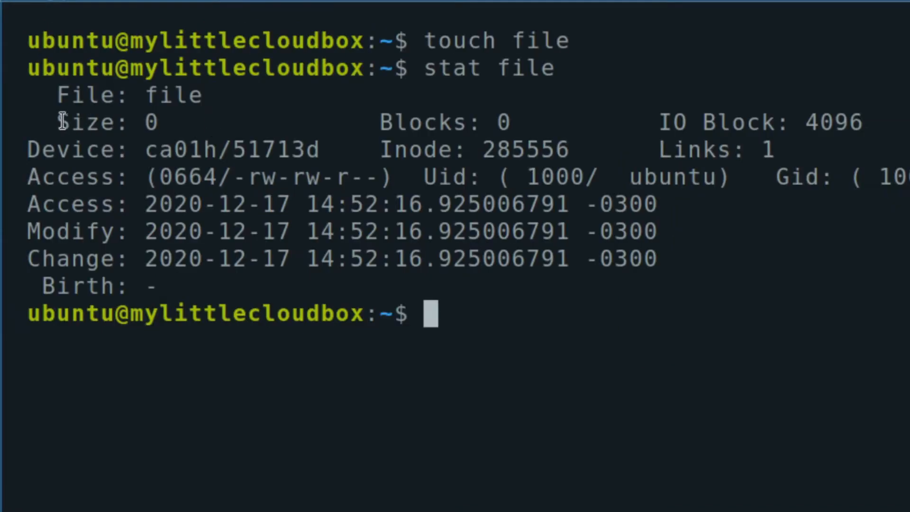
double_click(93, 122)
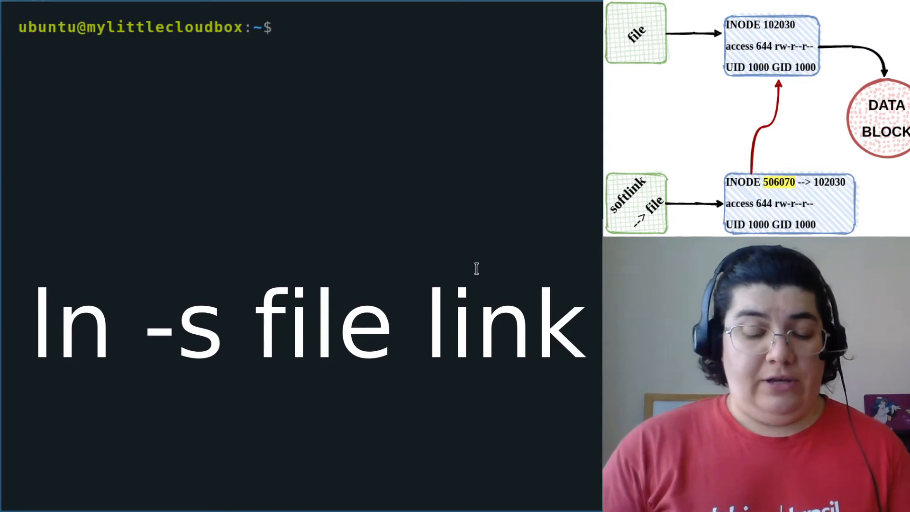
Create a symbolic link softy pointing to file with ln -s
text(ln)
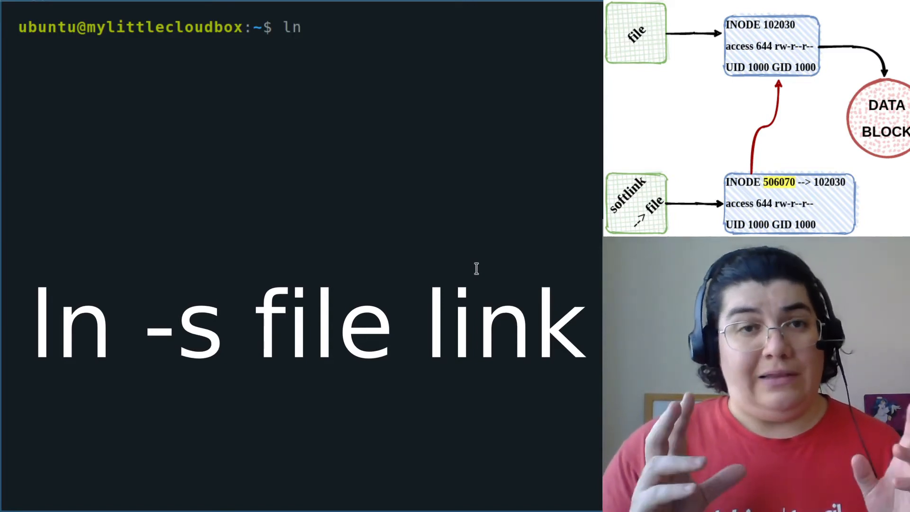
text(-)
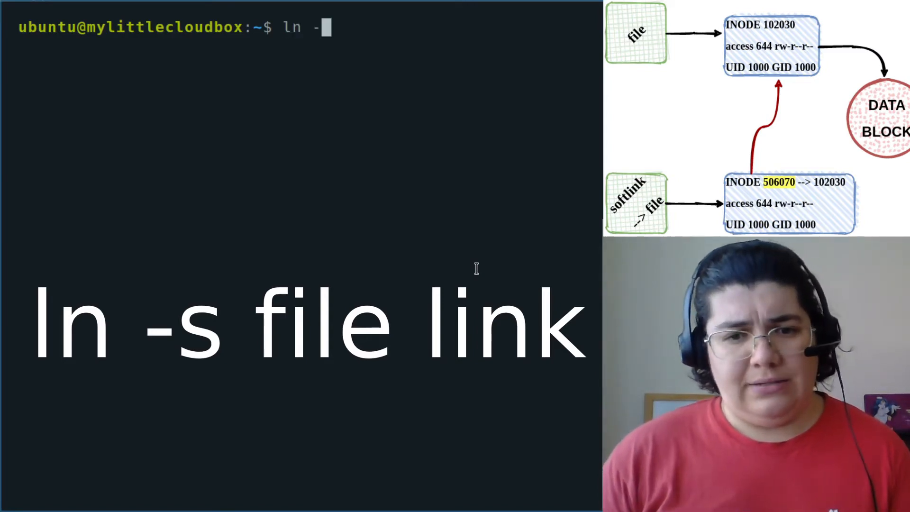
text(s)
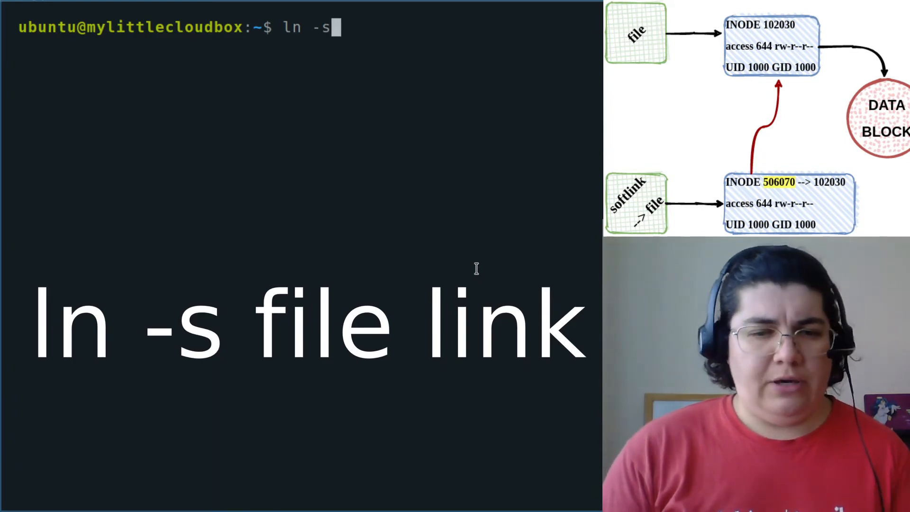
text(file)
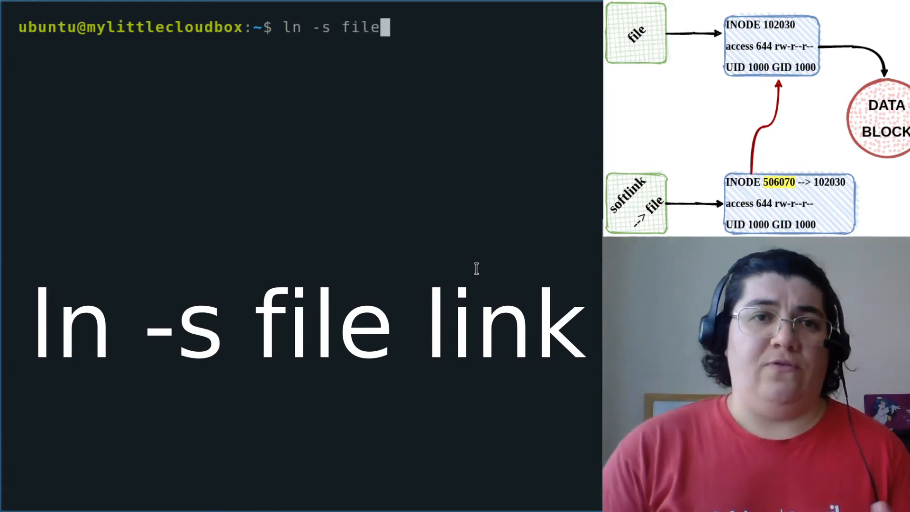
List the link with ls -lh and confirm shared inode 285556 via stat -L file softy
text(ls -lh)
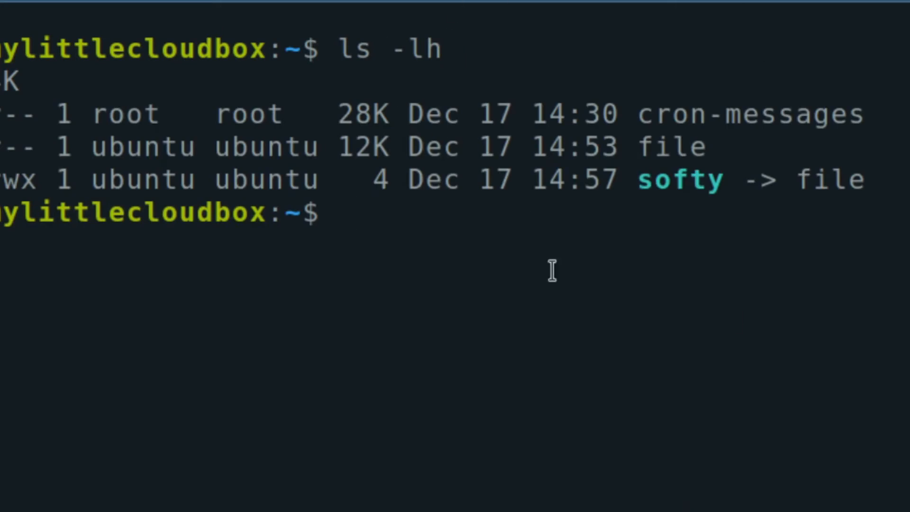
double_click(679, 178)
text(stat file softy)
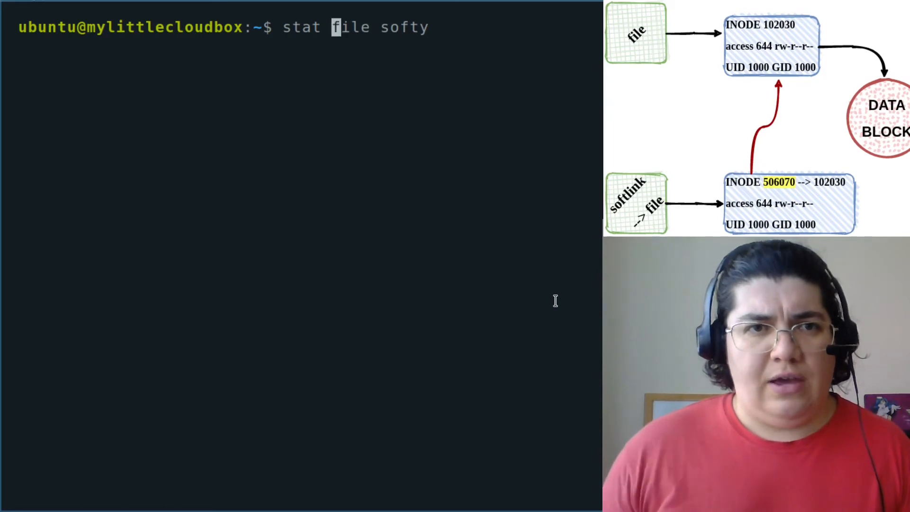
text(-L)
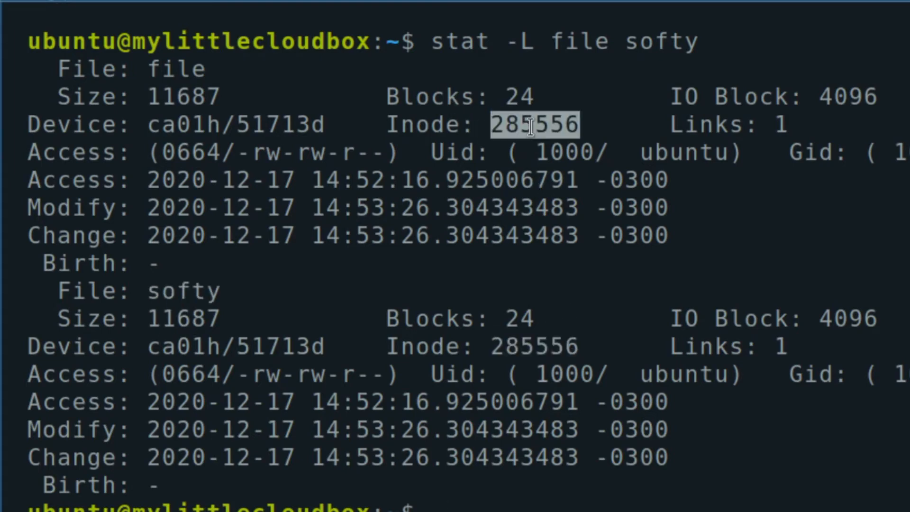
mouse_move(169, 61)
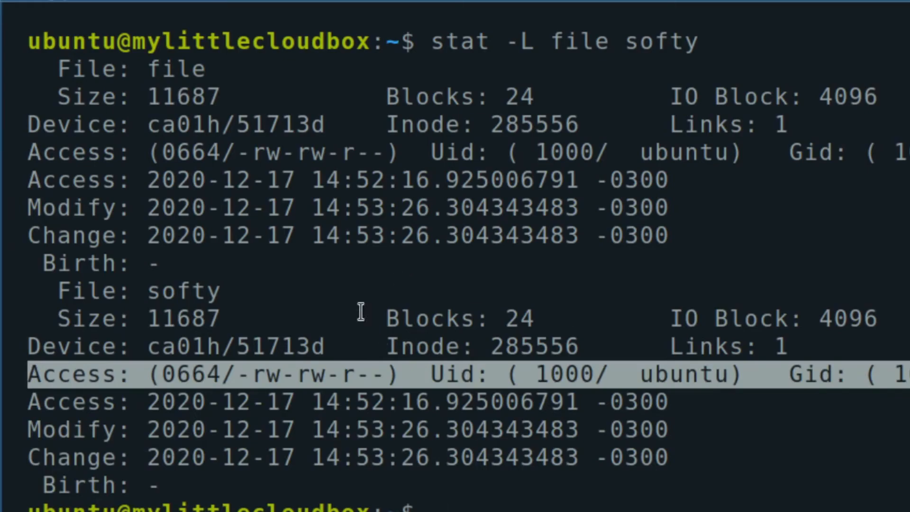
text(ln)
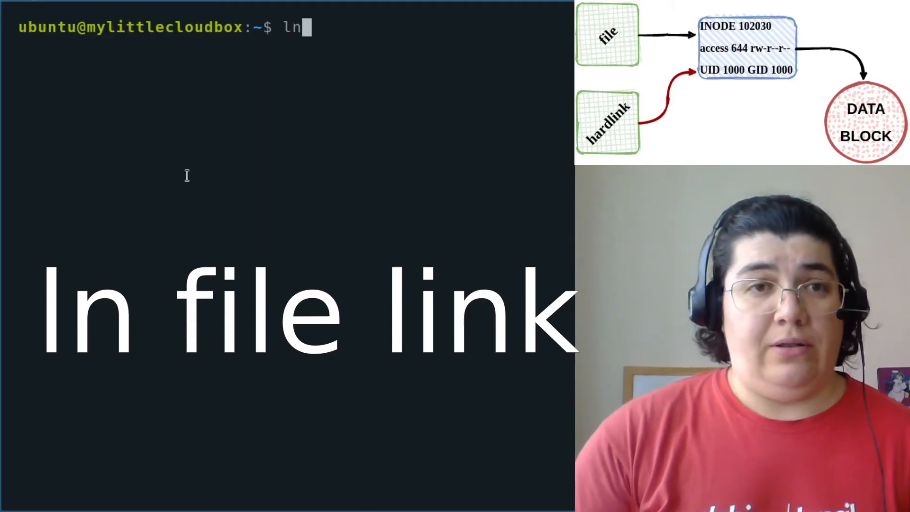
Create hard link hardy to file and compare inodes and link counts with ls -li and stat
text(file hardy)
text(ls -)
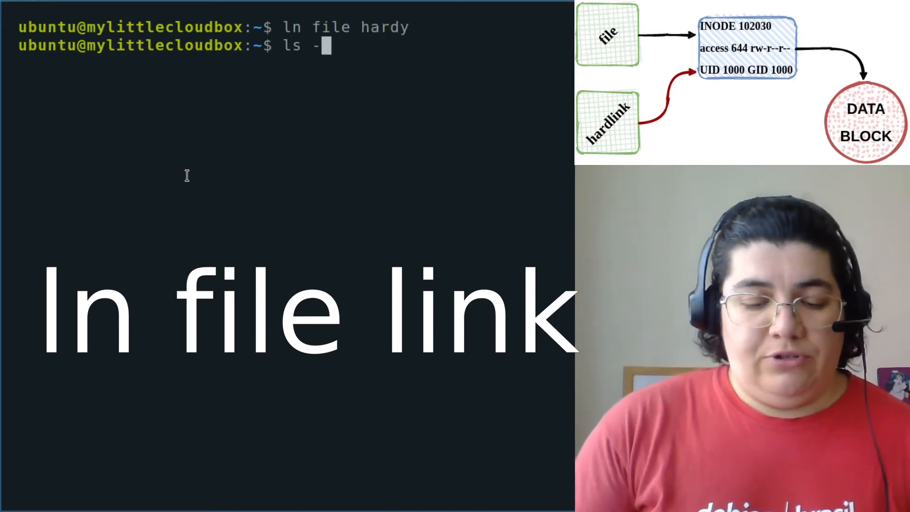
text(li file hardy)
text(stat file hardy)
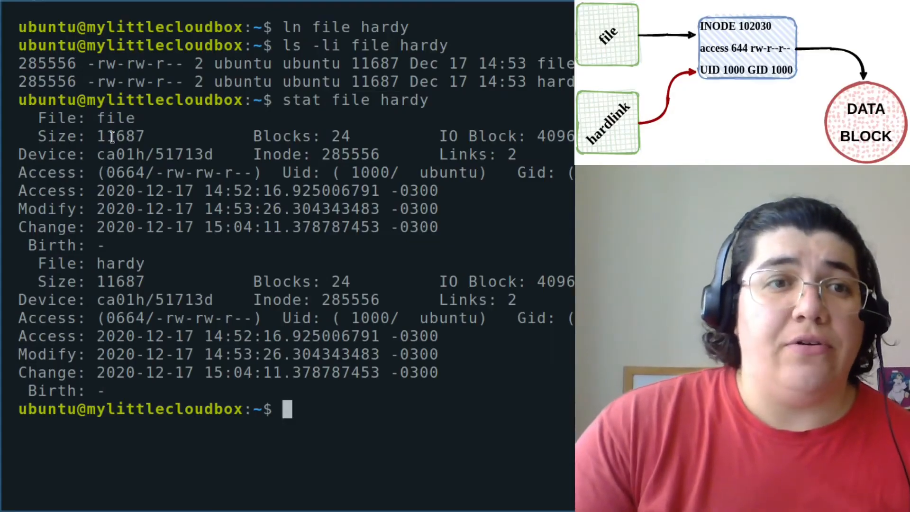
double_click(349, 300)
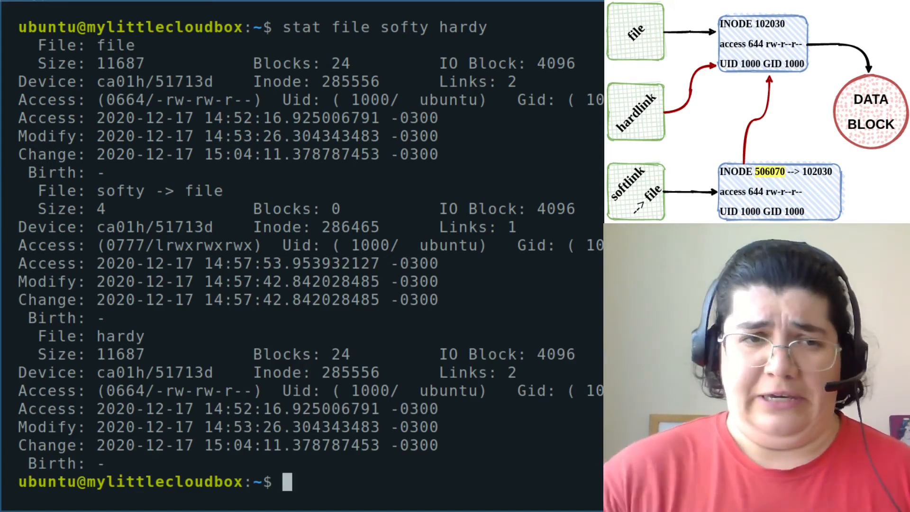
Remove file, leaving hardy with inode 285556 and softy as a dangling link
text(rm)
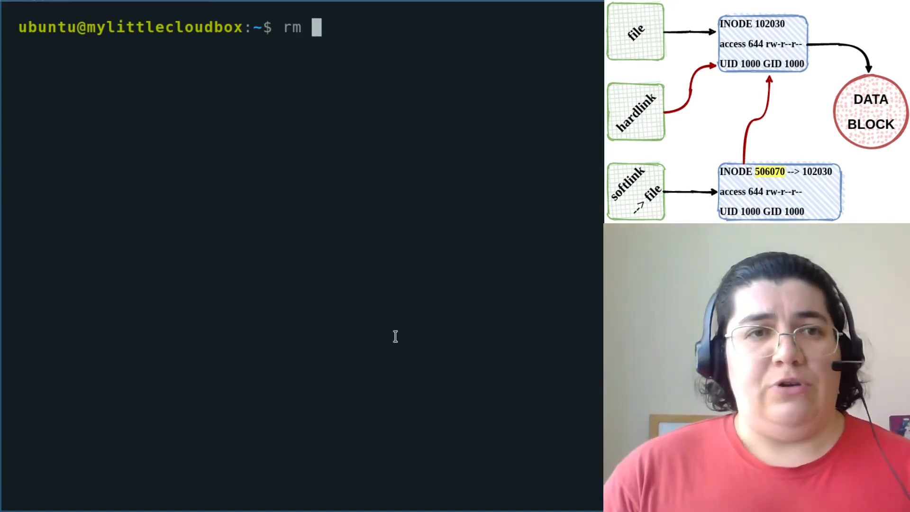
text(file)
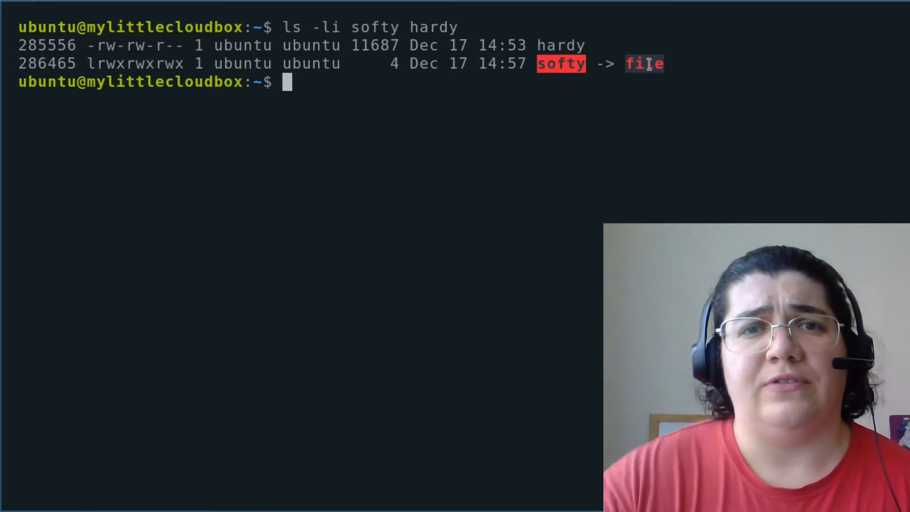
mouse_move(502, 135)
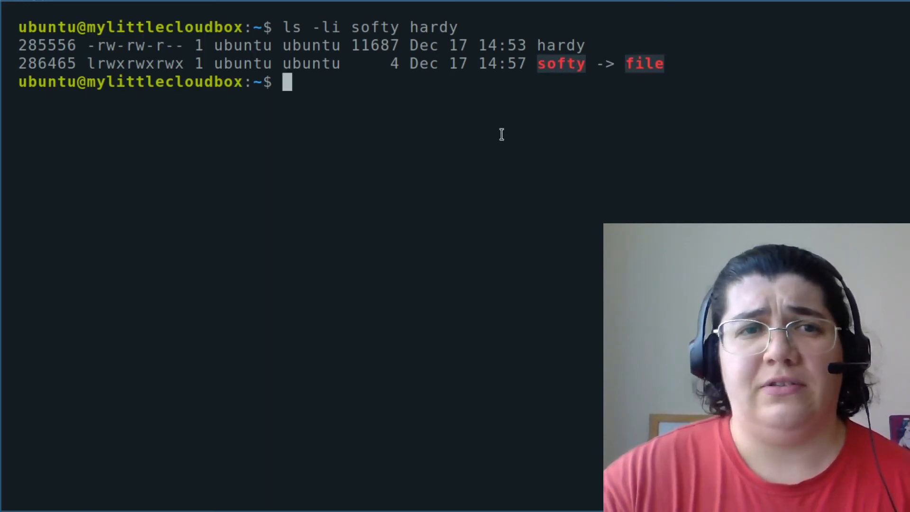
text(vi)
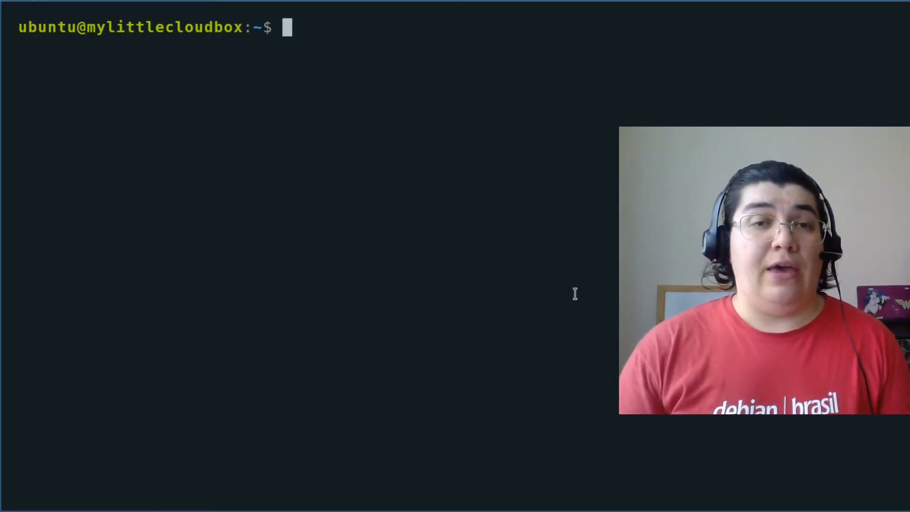
Print a talking cow with cowsay moo and begin typing alias moo for it
text(alias)
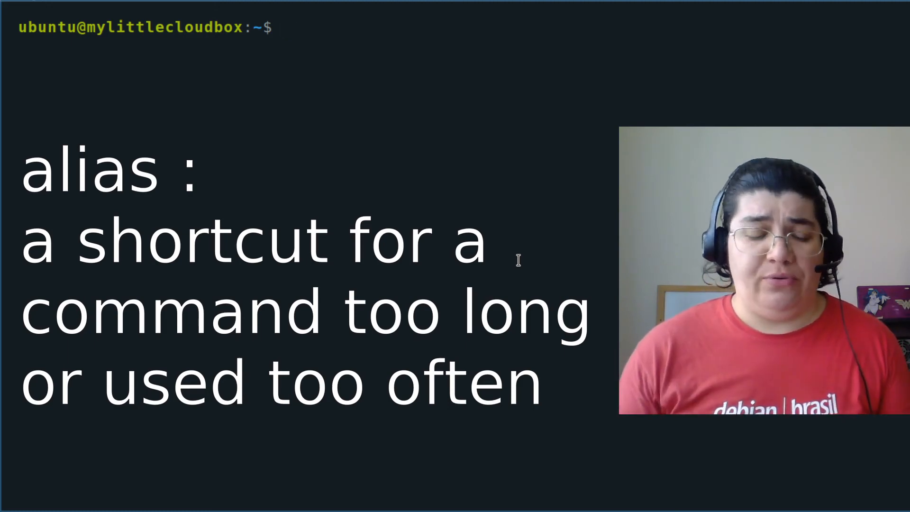
text(cowsay moo)
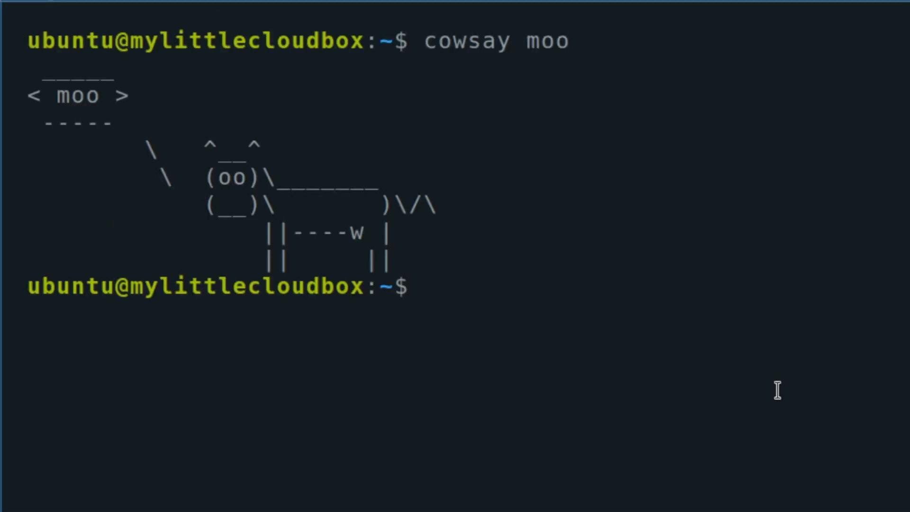
text(alias moo)
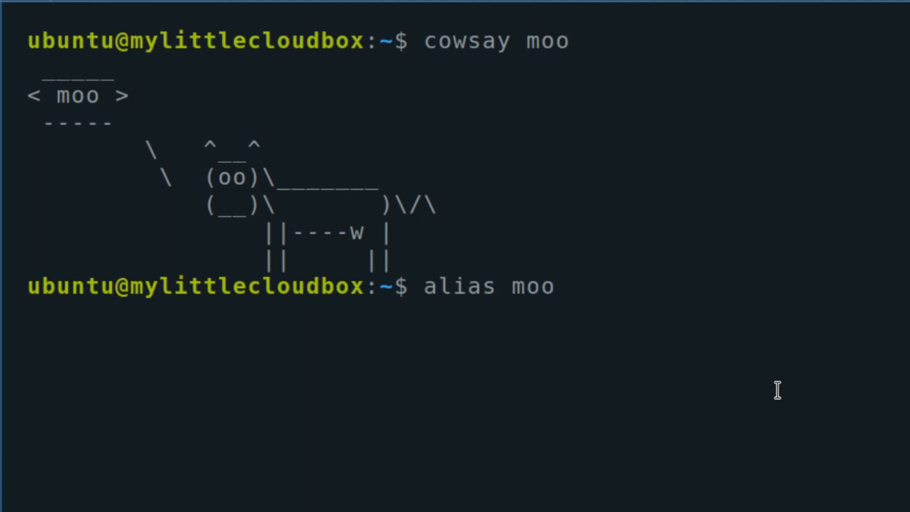